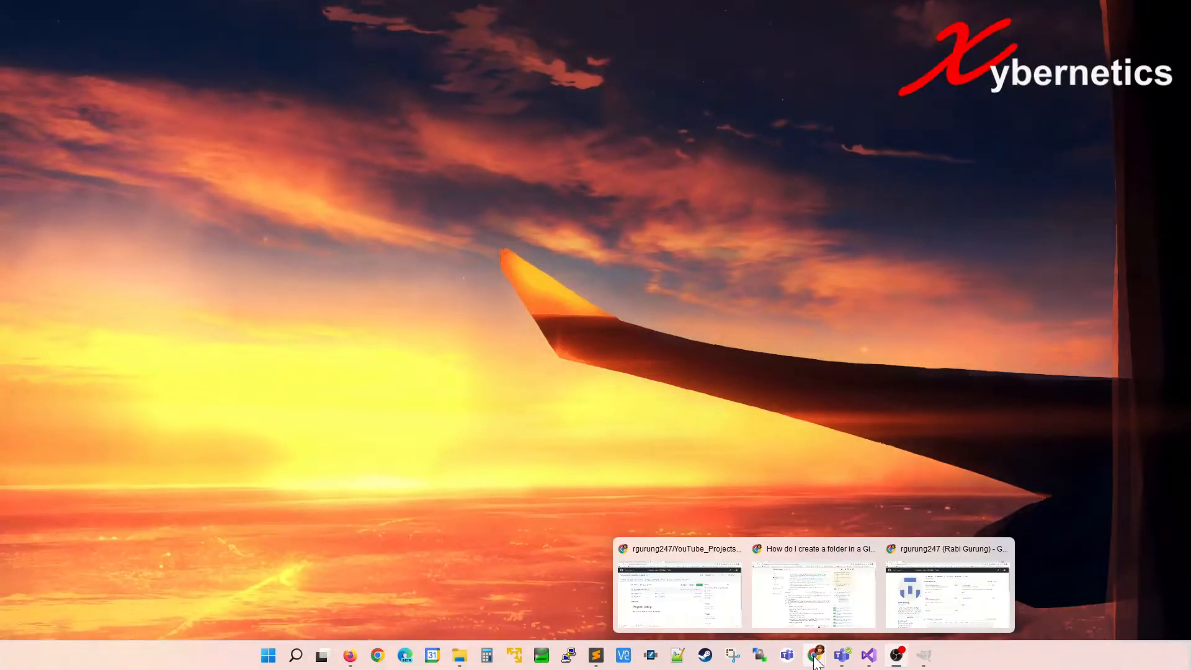
From the GitHub profile, open YouTube_Projects and reveal its Add file choices.
{"action": "left_click", "coordinate": [947, 594]}
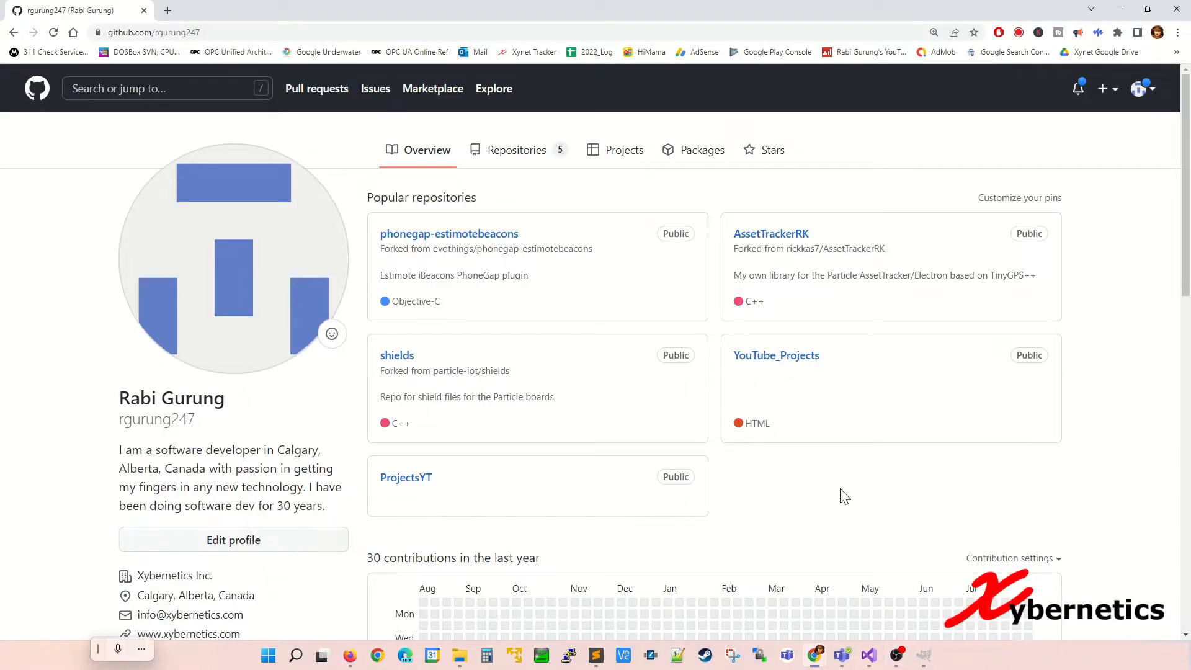
{"action": "mouse_move", "coordinate": [340, 228]}
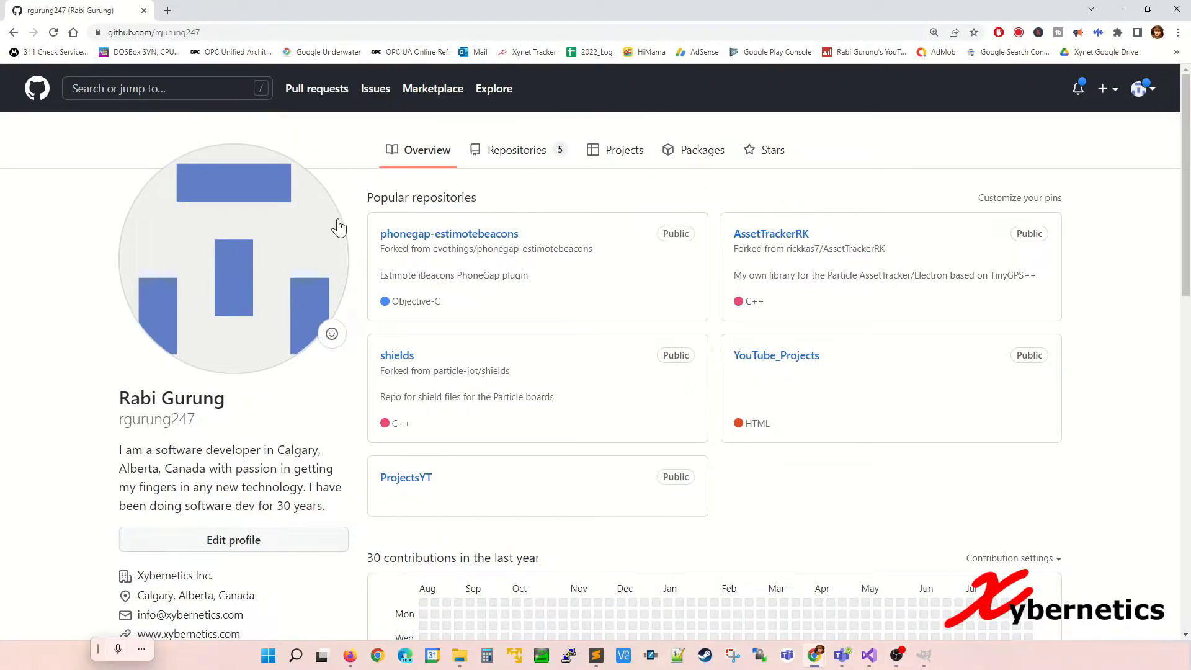
{"action": "mouse_move", "coordinate": [888, 390]}
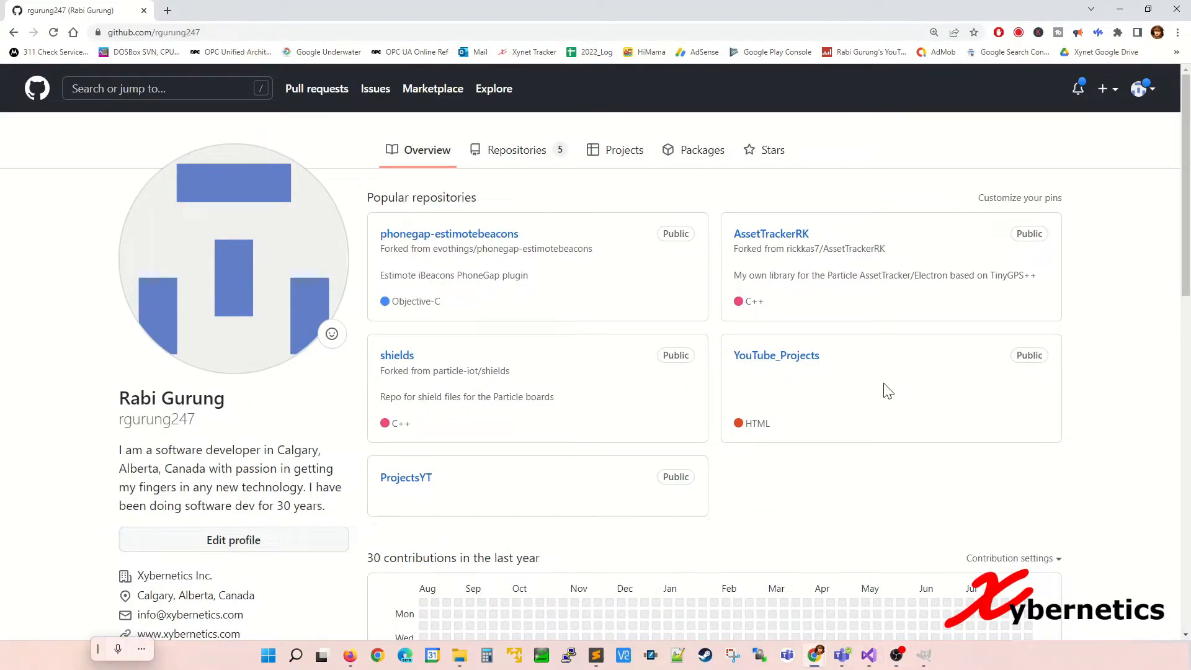
{"action": "mouse_move", "coordinate": [777, 355]}
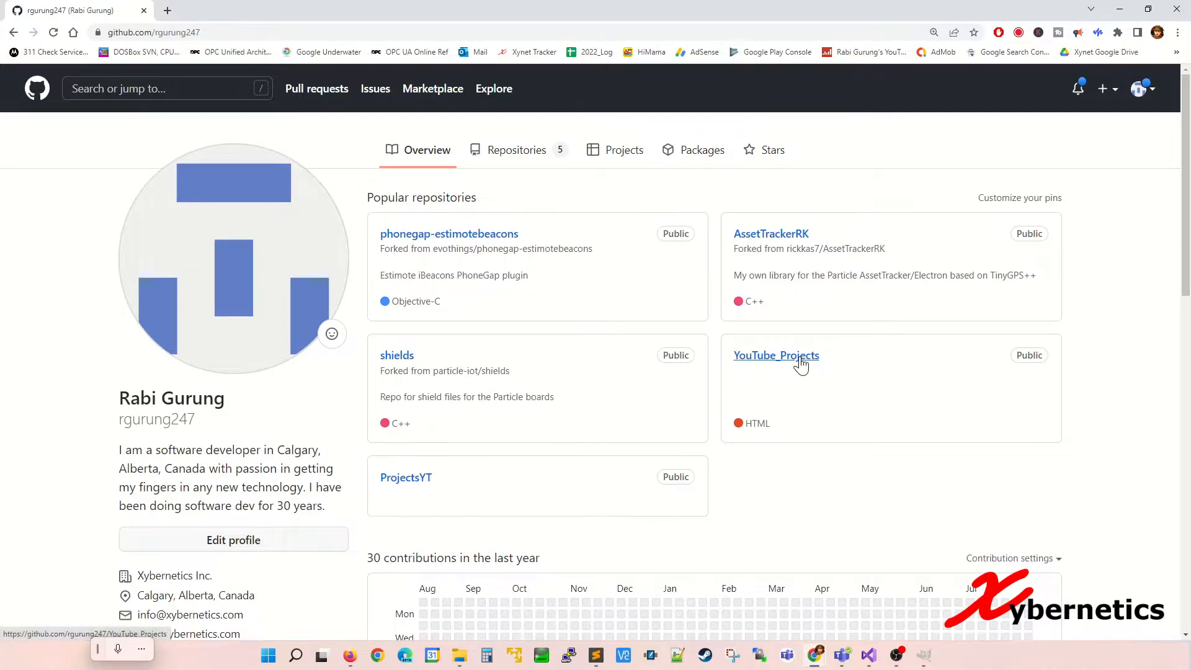
{"action": "left_click", "coordinate": [776, 355]}
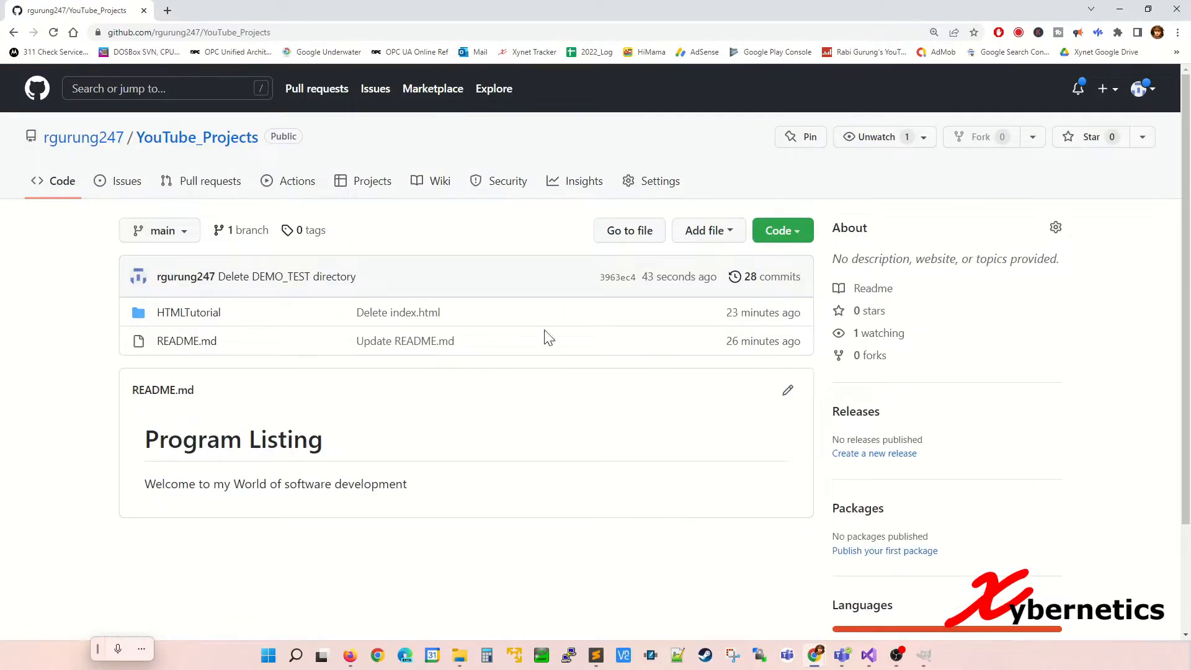
{"action": "mouse_move", "coordinate": [708, 231]}
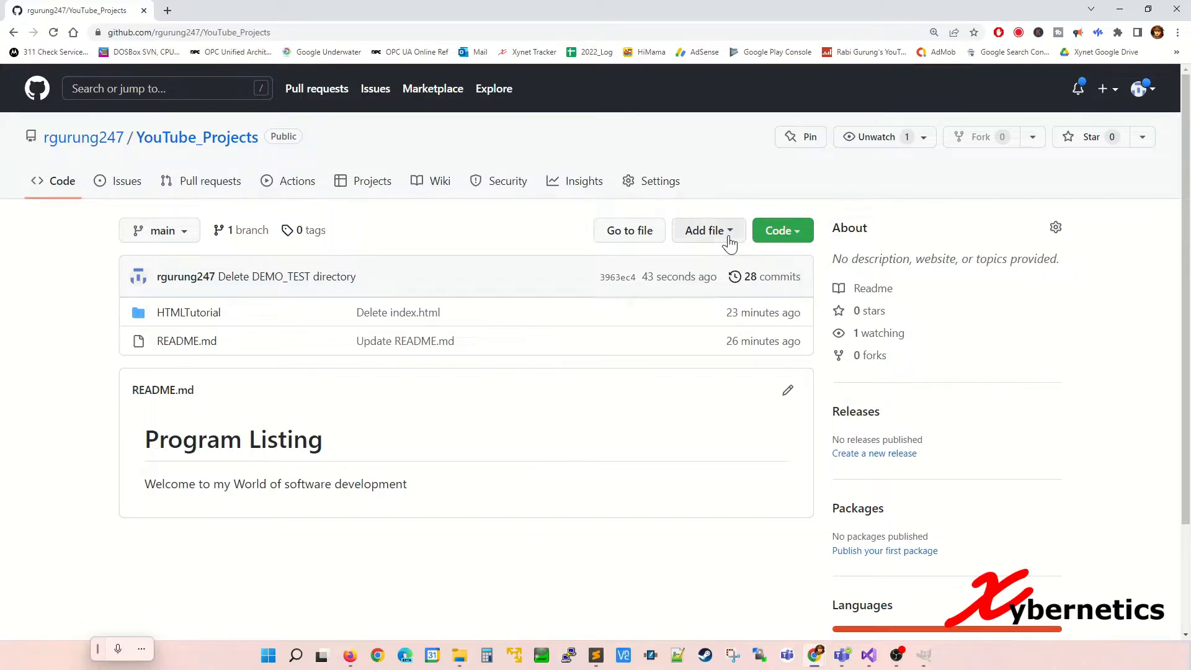
{"action": "left_click", "coordinate": [705, 231]}
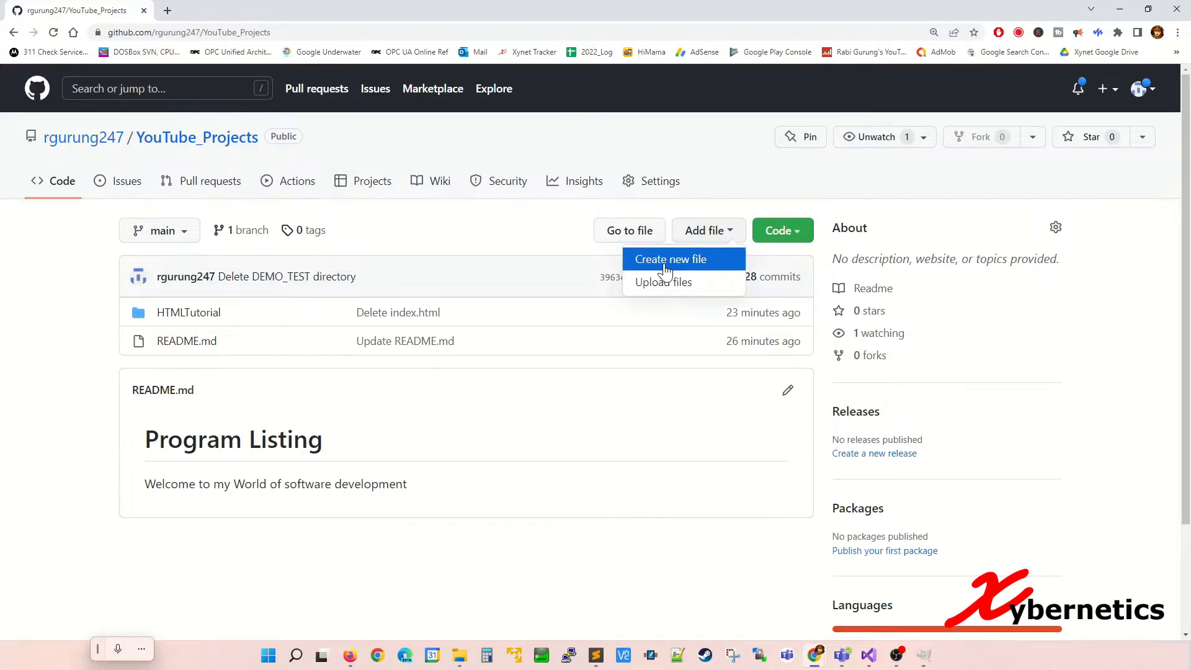
Start a new file named DEMO_TEST/Readme.md, creating the DEMO_TEST subdirectory.
{"action": "left_click", "coordinate": [670, 259]}
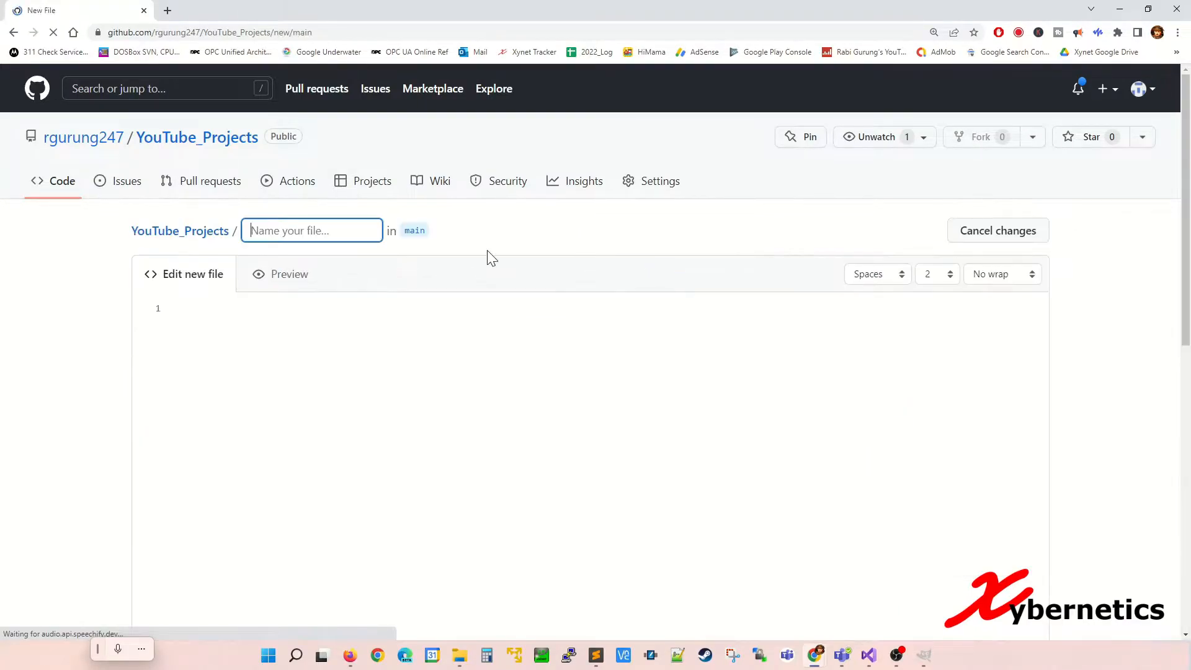
{"action": "left_click", "coordinate": [310, 231]}
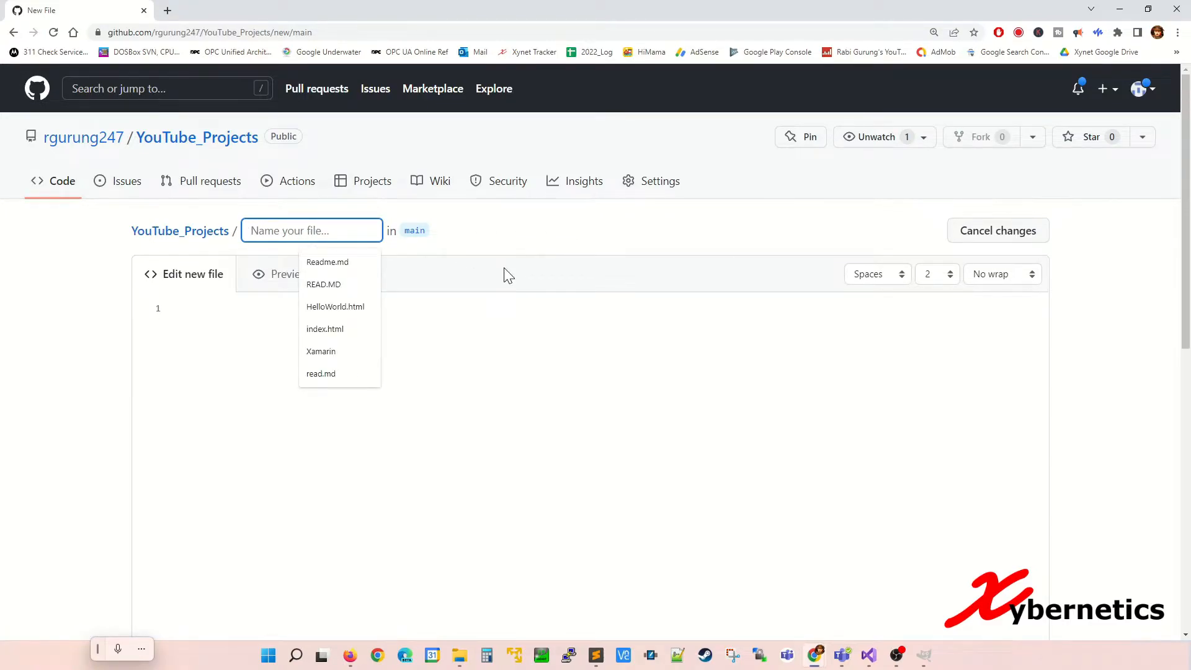
{"action": "type", "text": "DE"}
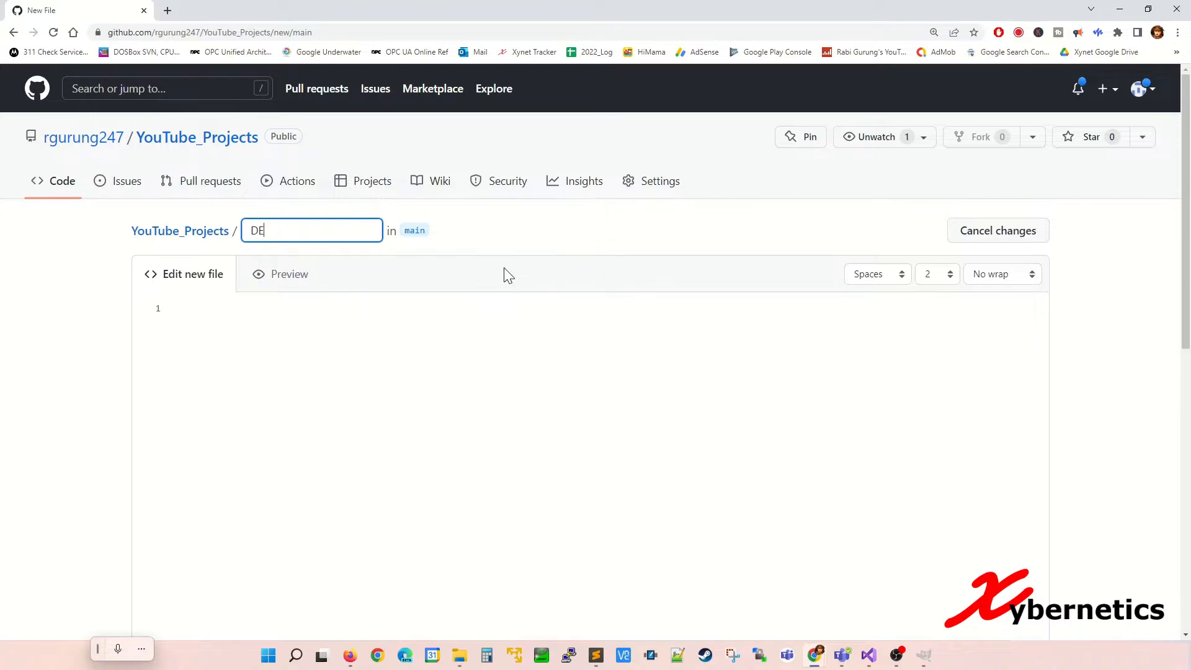
{"action": "type", "text": "MO_TEST"}
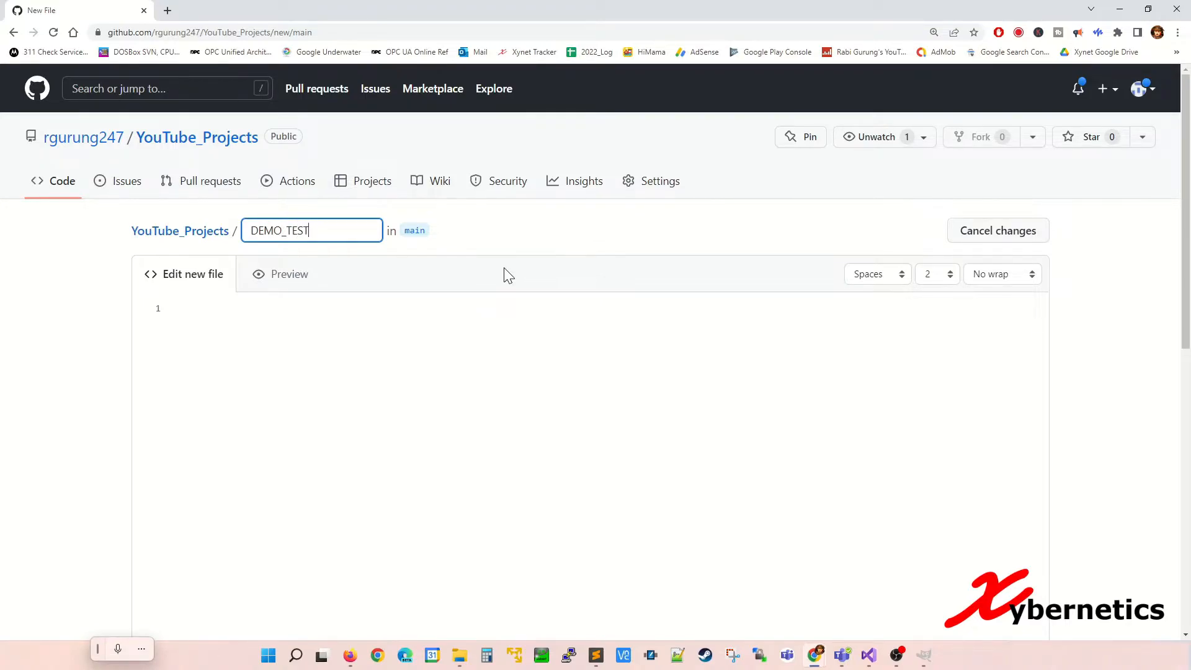
{"action": "type", "text": "/R"}
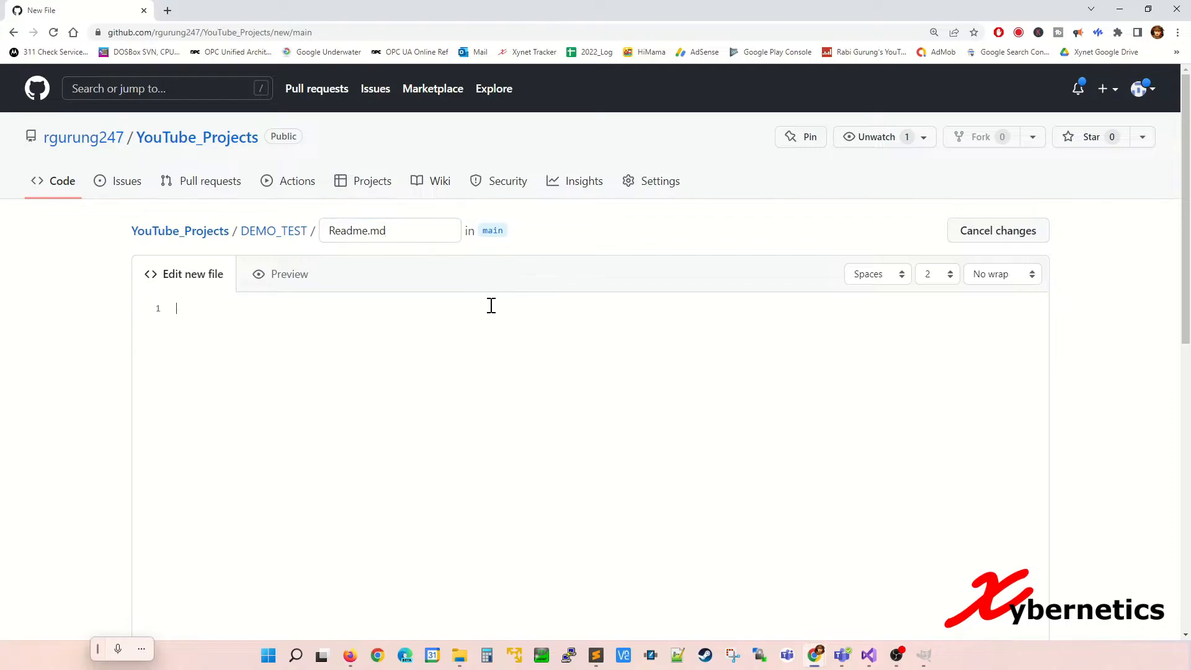
Write "# Introduction" over "Testing Helloe" and "# Subtitle" over "ABC 2468" in the file.
{"action": "type", "text": "# Intr"}
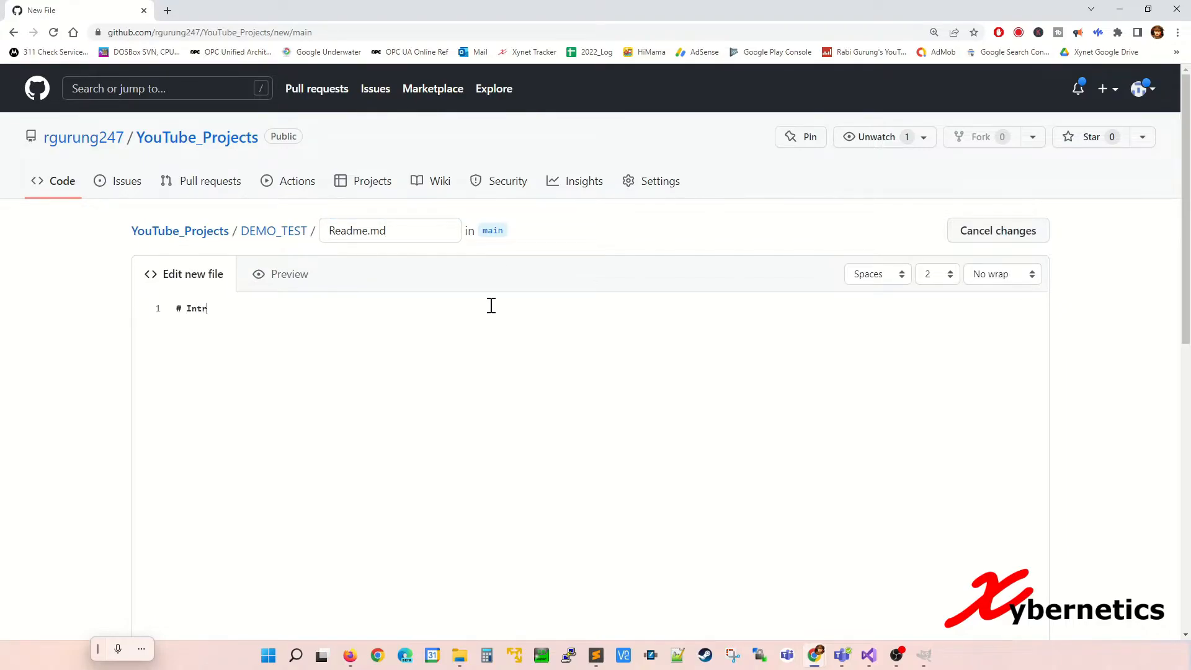
{"action": "type", "text": "oduction"}
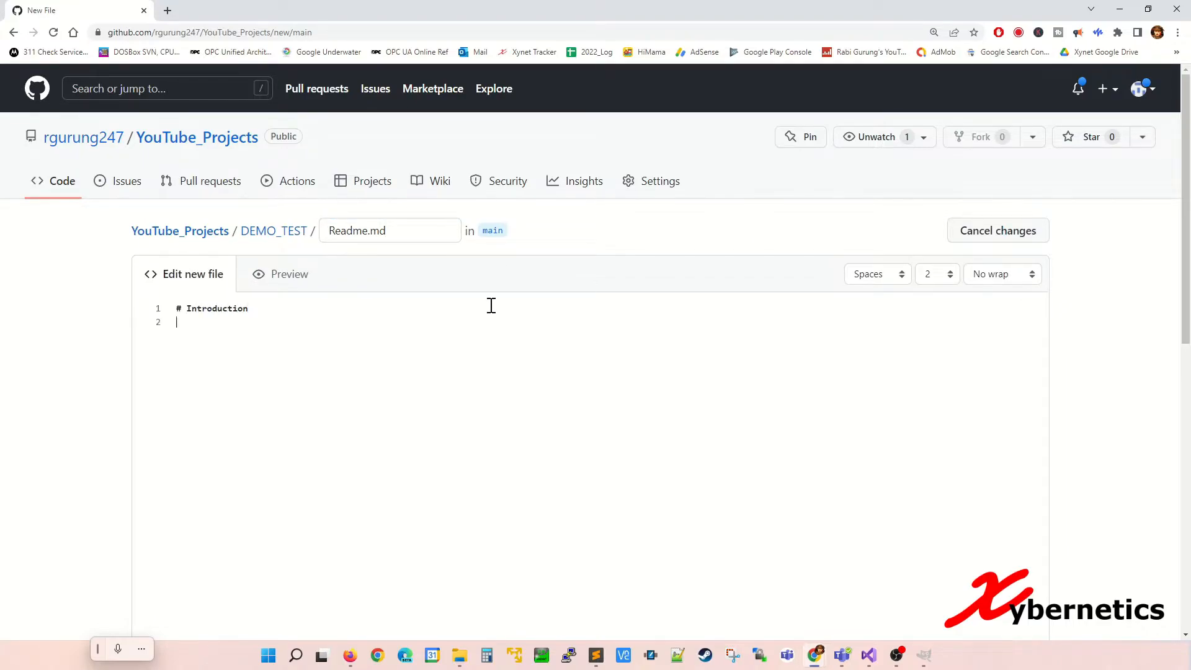
{"action": "type", "text": "Testing"}
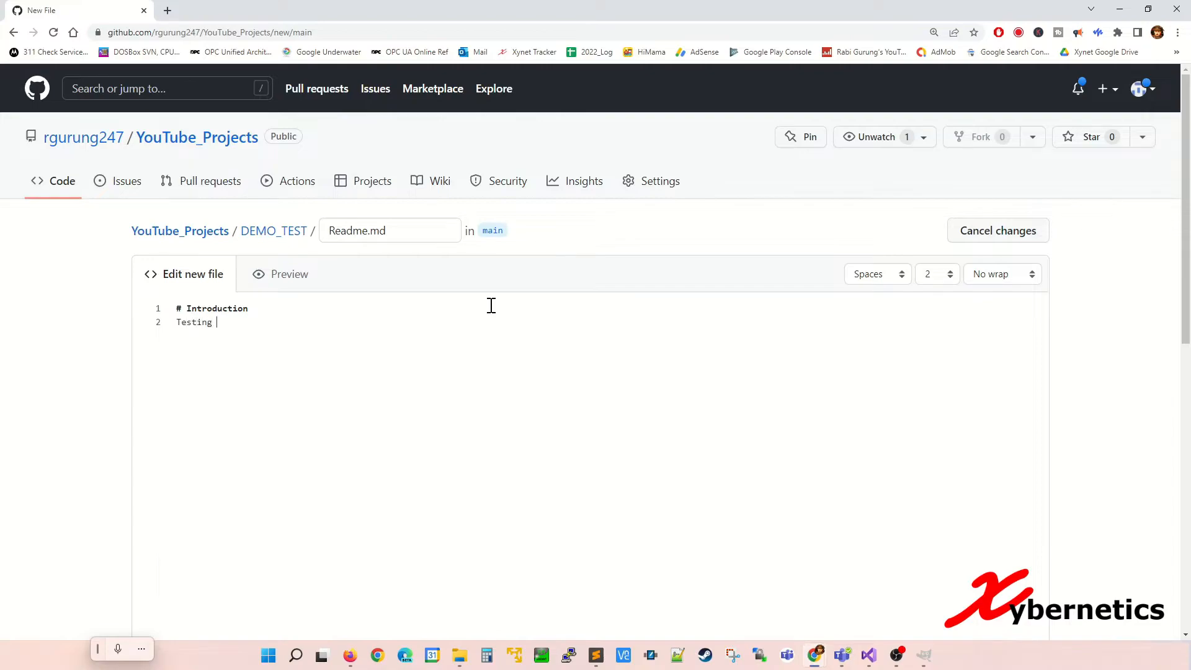
{"action": "type", "text": "Hellow"}
{"action": "type", "text": "#"}
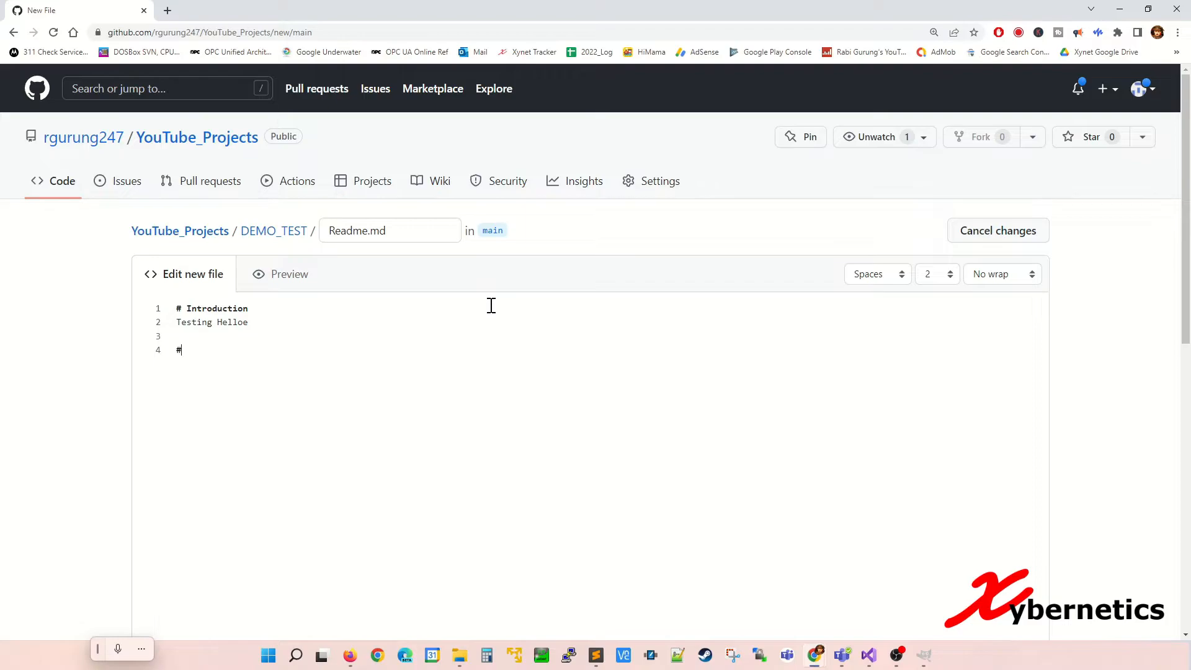
{"action": "type", "text": "Subtitle"}
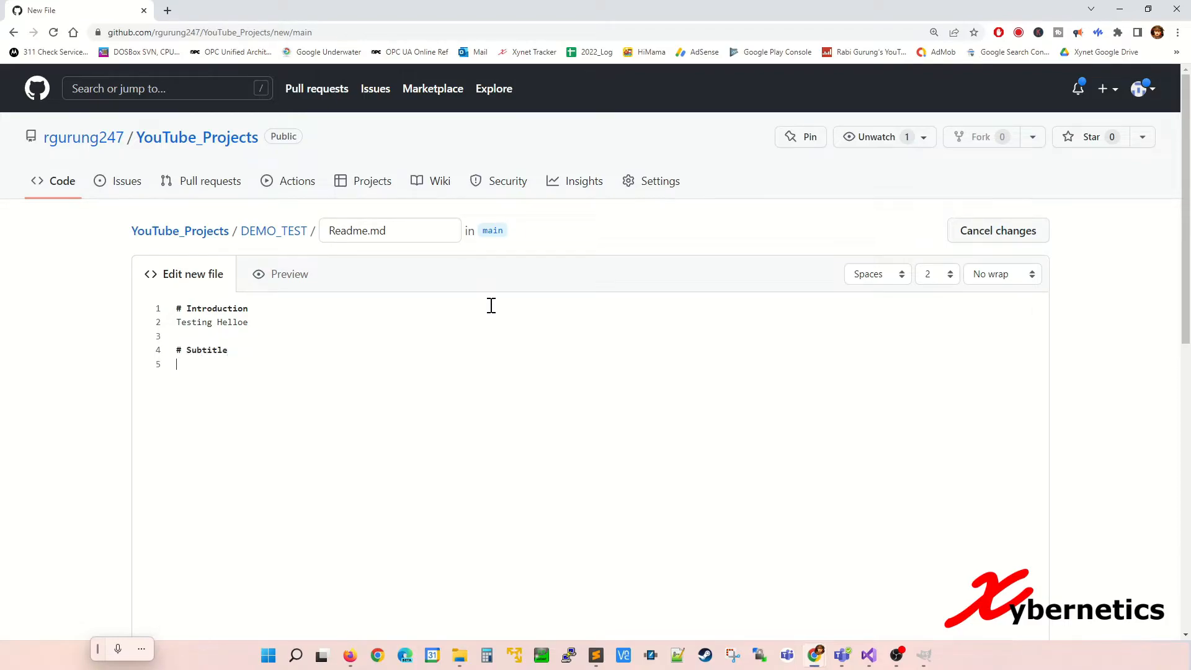
{"action": "type", "text": "ABC"}
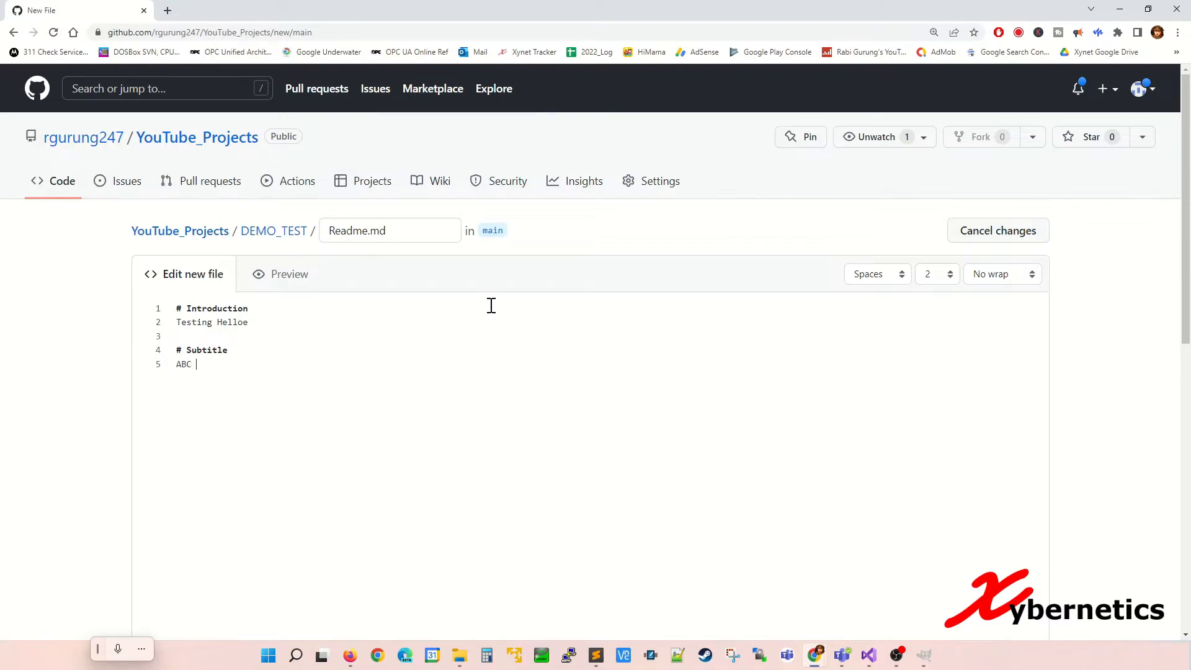
{"action": "type", "text": "2468"}
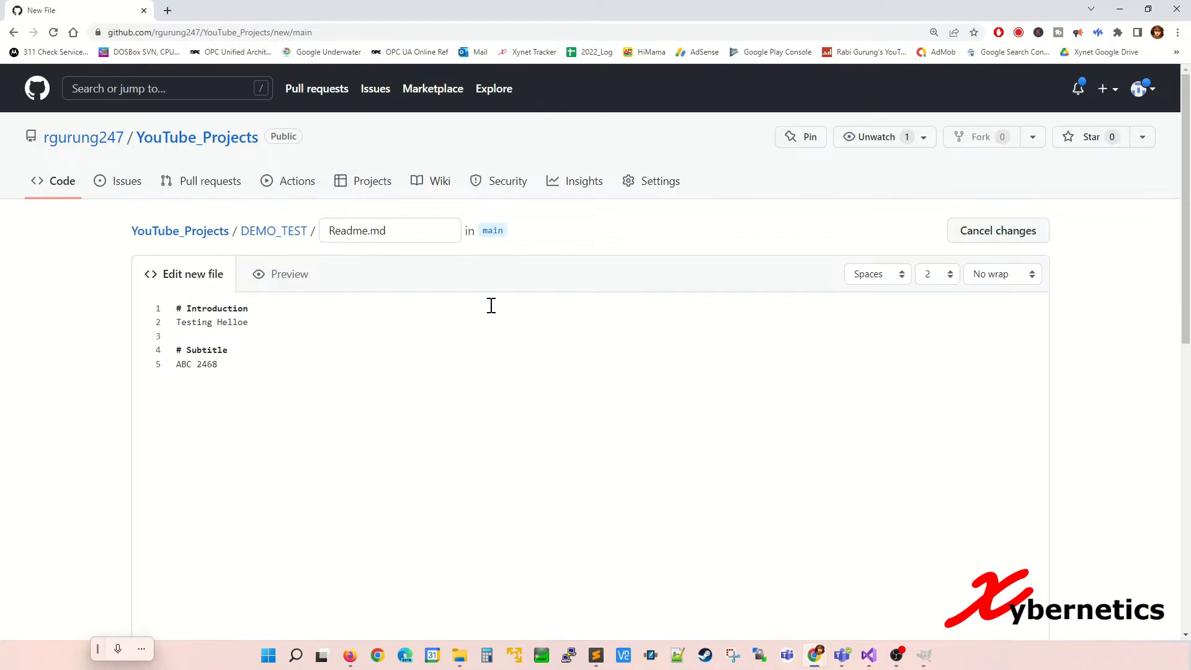
Commit Readme.md directly to main with the message "Test Directory YouTube 2468".
{"action": "scroll", "scroll_direction": "down", "scroll_amount": 3}
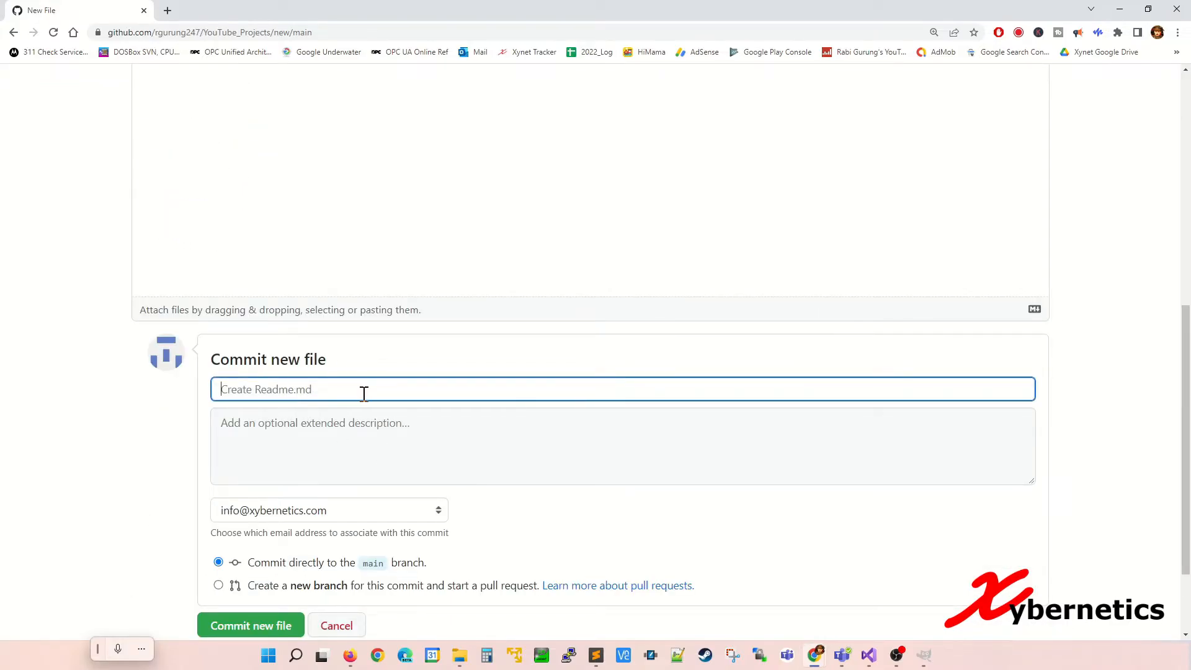
{"action": "type", "text": "Te"}
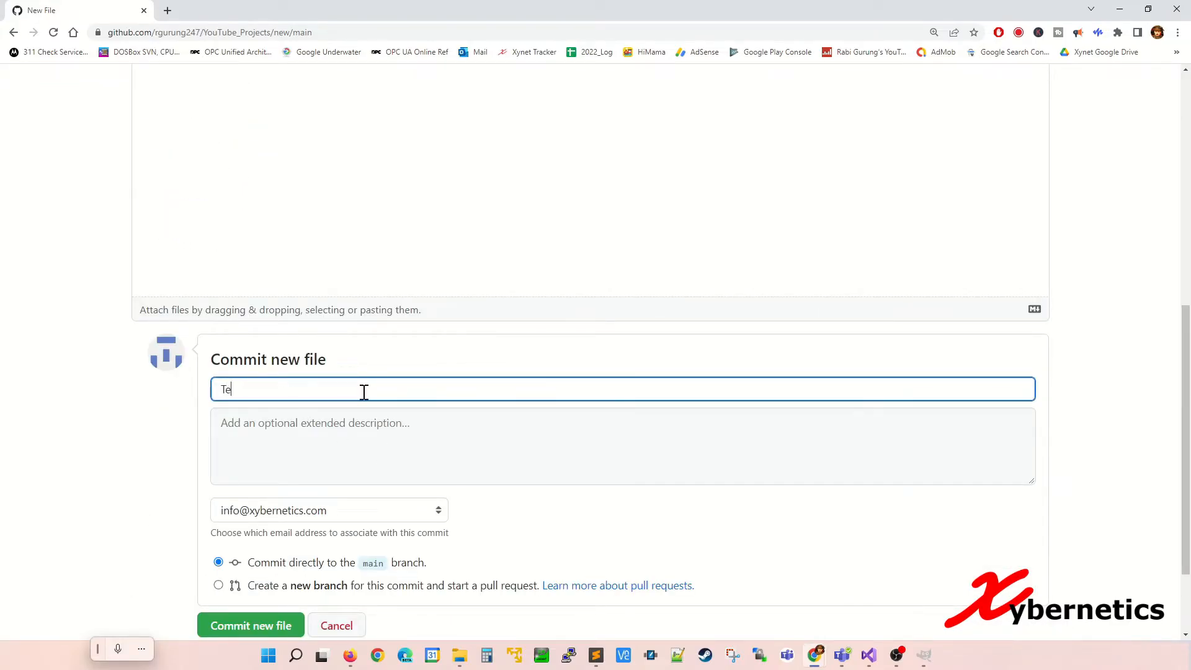
{"action": "type", "text": "st"}
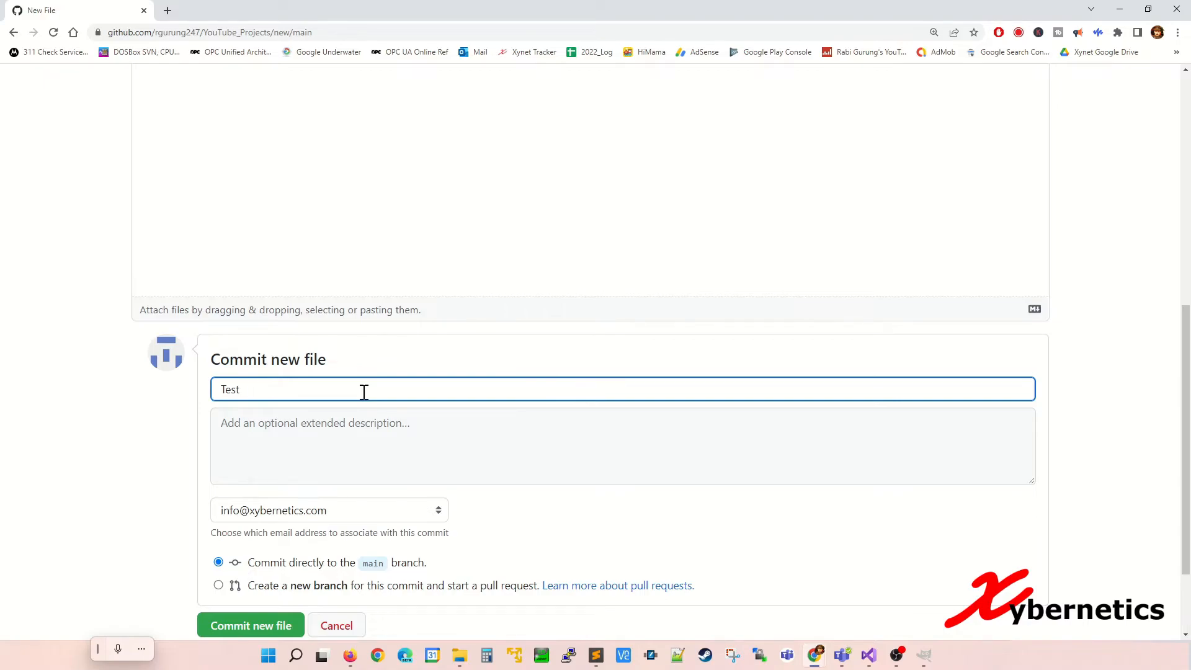
{"action": "type", "text": "Directory"}
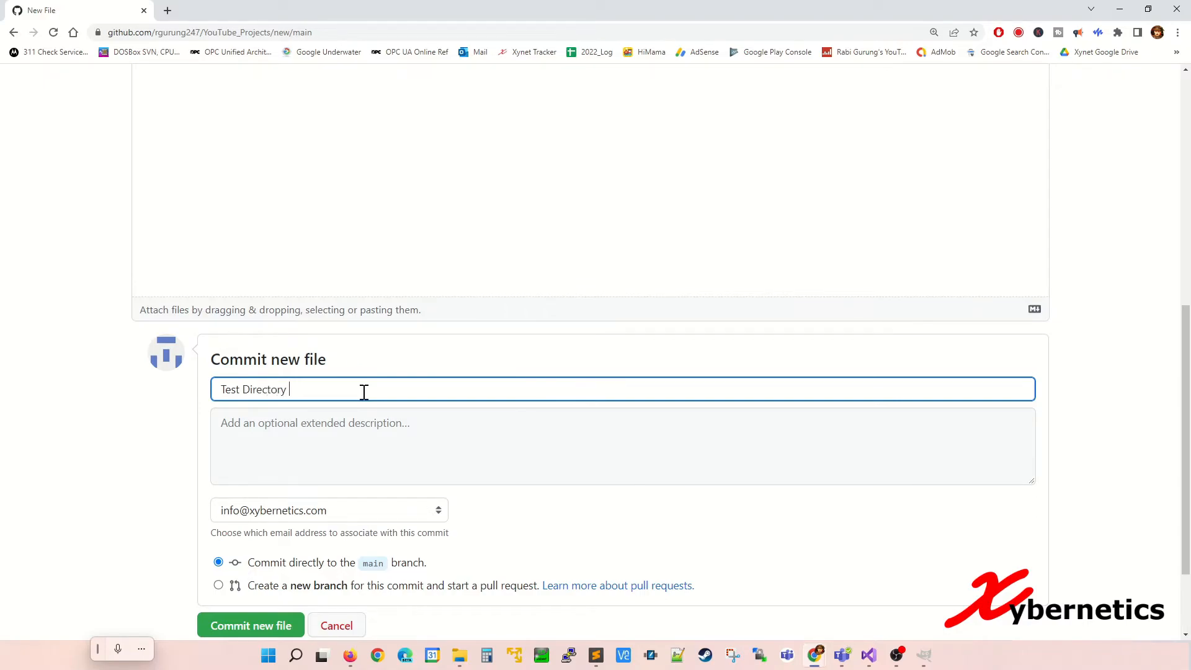
{"action": "type", "text": "YouTube"}
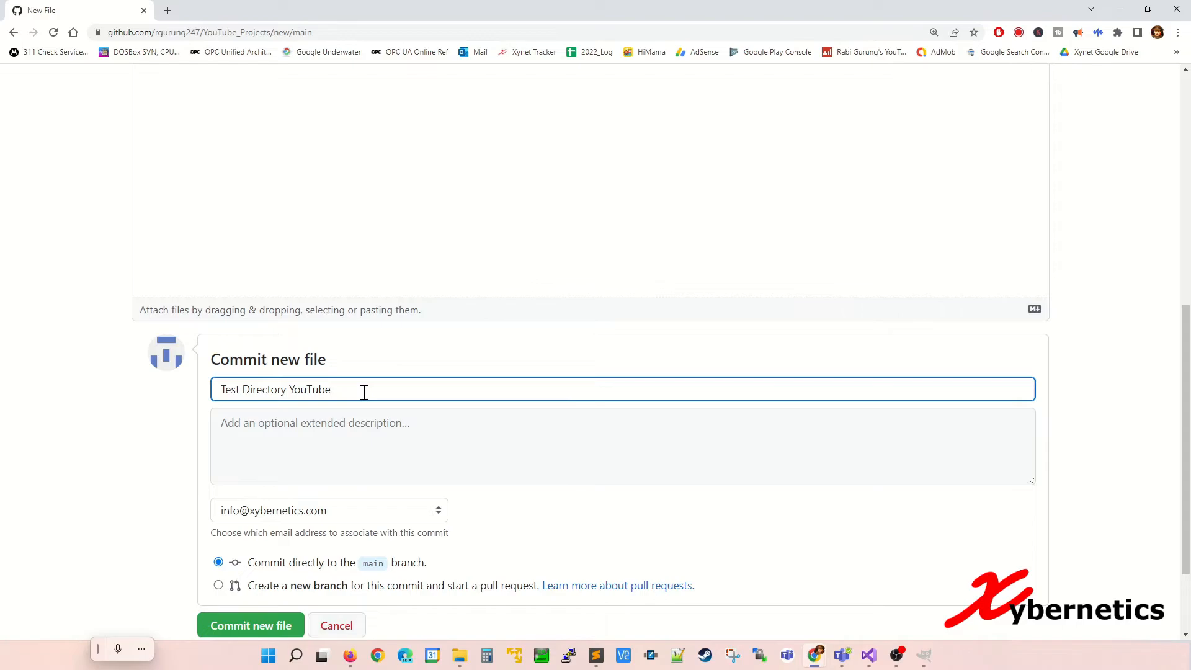
{"action": "type", "text": "2468"}
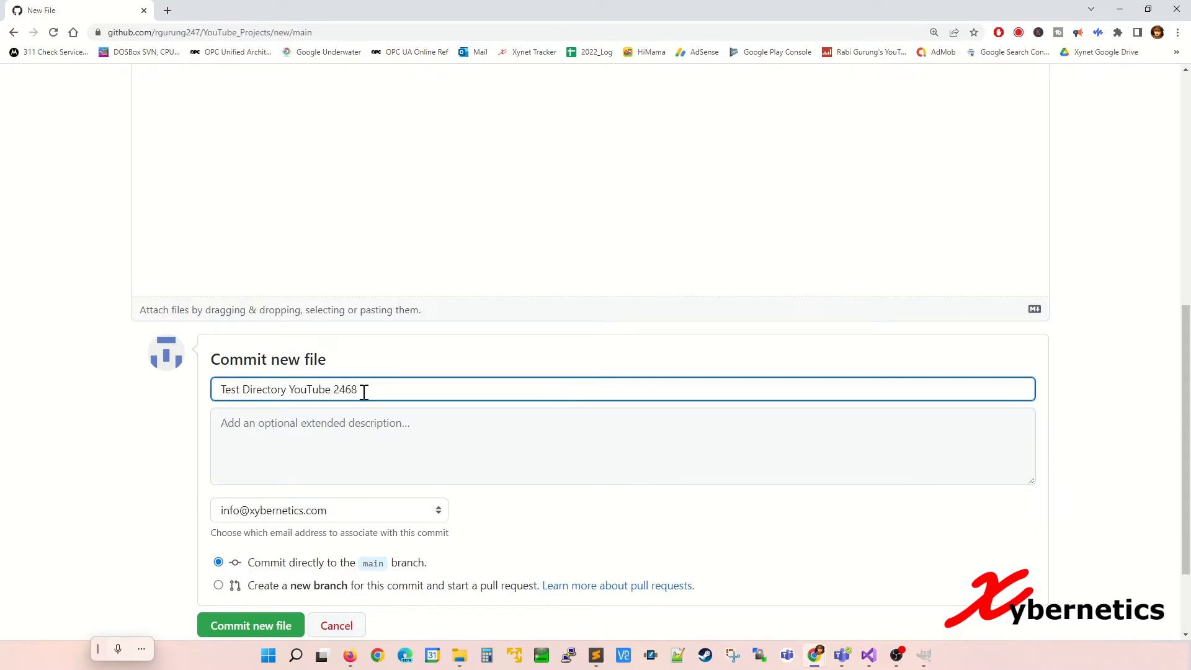
{"action": "scroll", "scroll_direction": "down", "scroll_amount": 3}
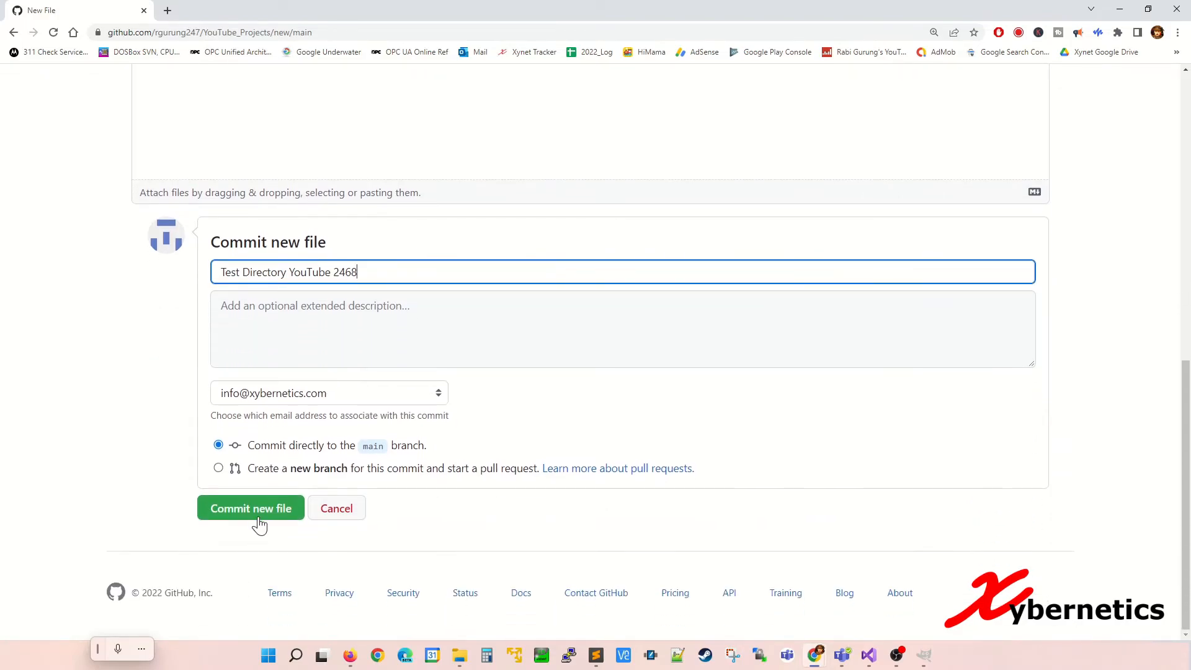
{"action": "left_click", "coordinate": [250, 509]}
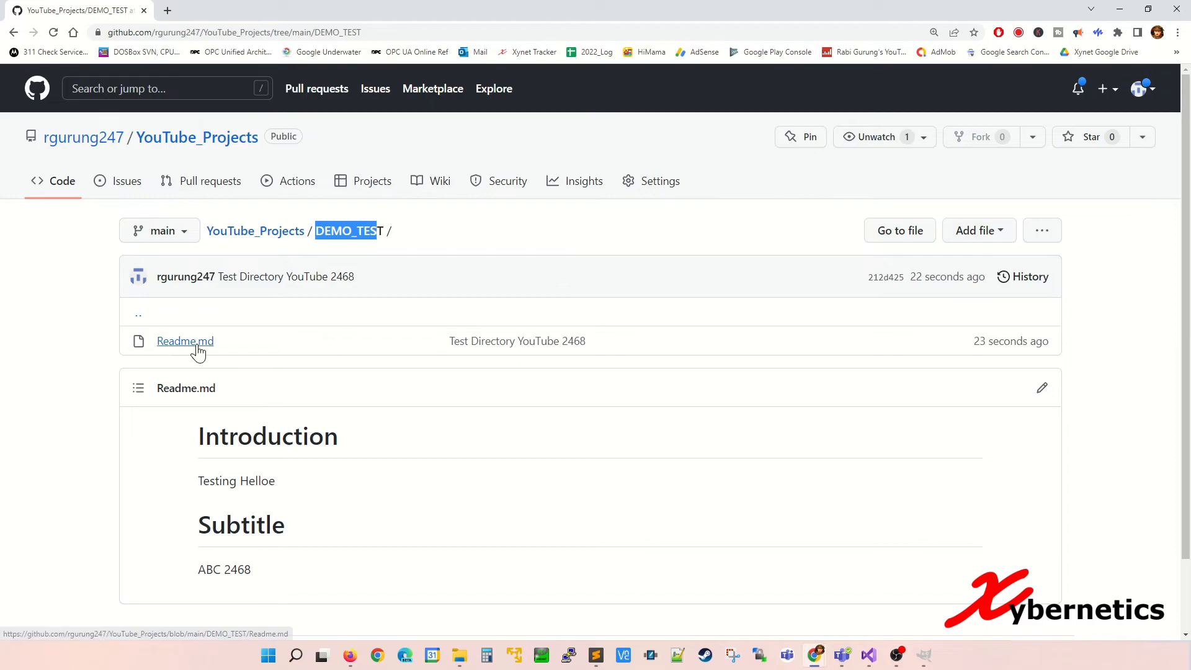
Review the rendered Readme.md in DEMO_TEST and reveal the Add file choices there.
{"action": "scroll", "scroll_direction": "down", "scroll_amount": 3}
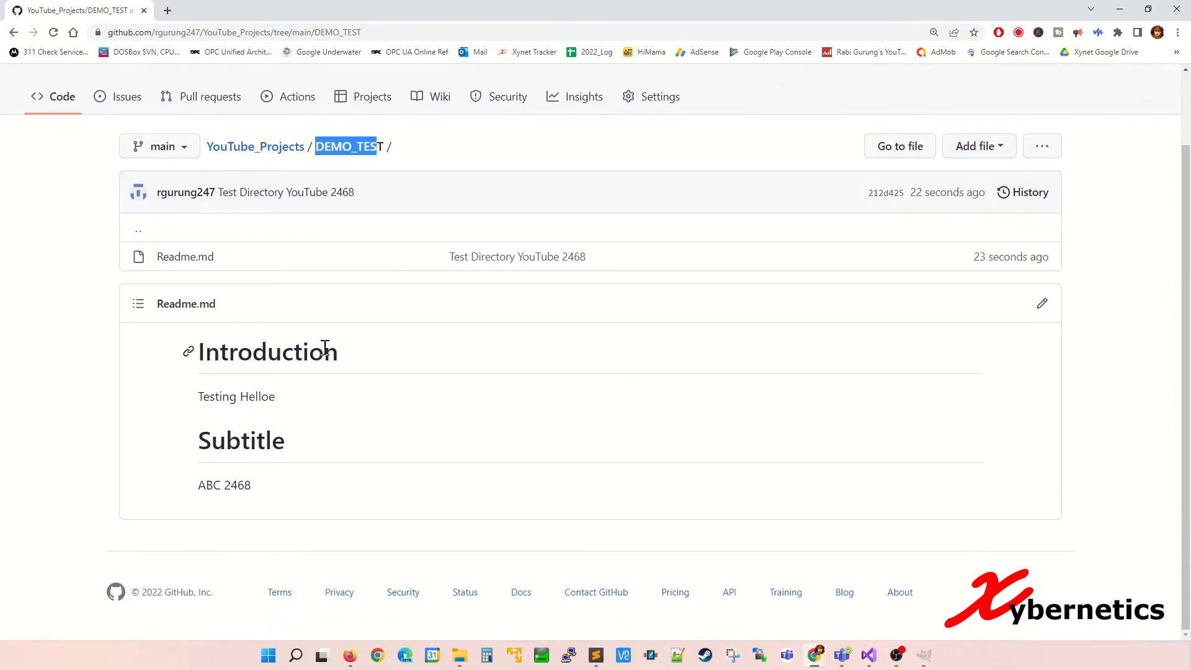
{"action": "scroll", "scroll_direction": "up", "scroll_amount": 3}
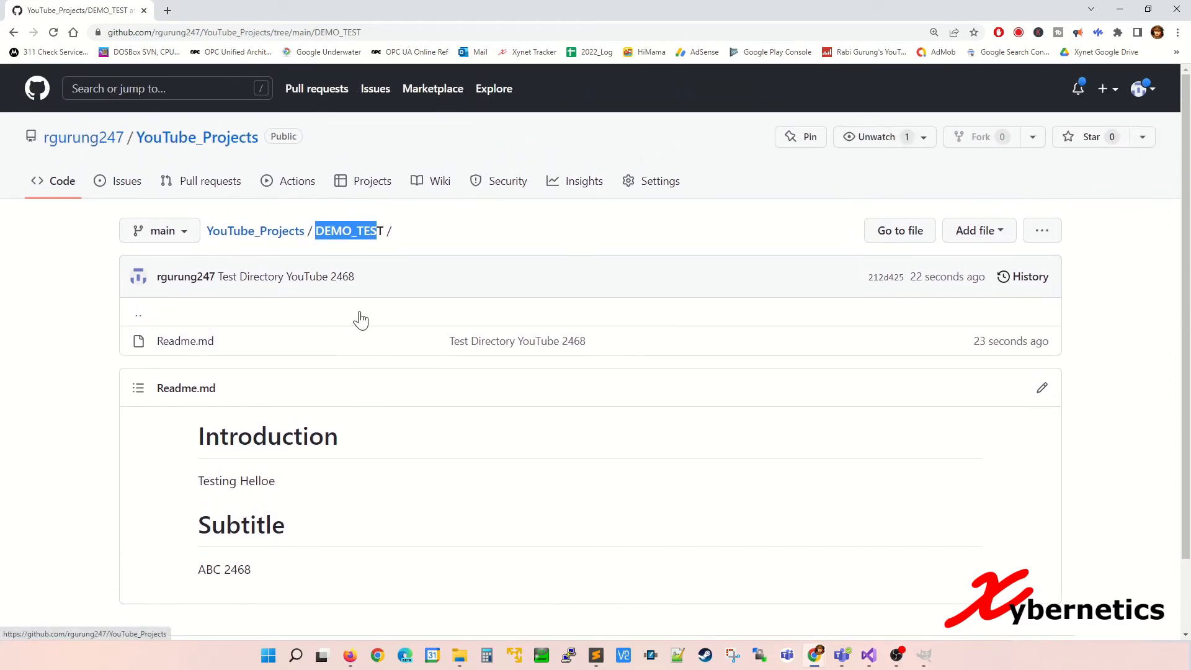
{"action": "mouse_move", "coordinate": [356, 286]}
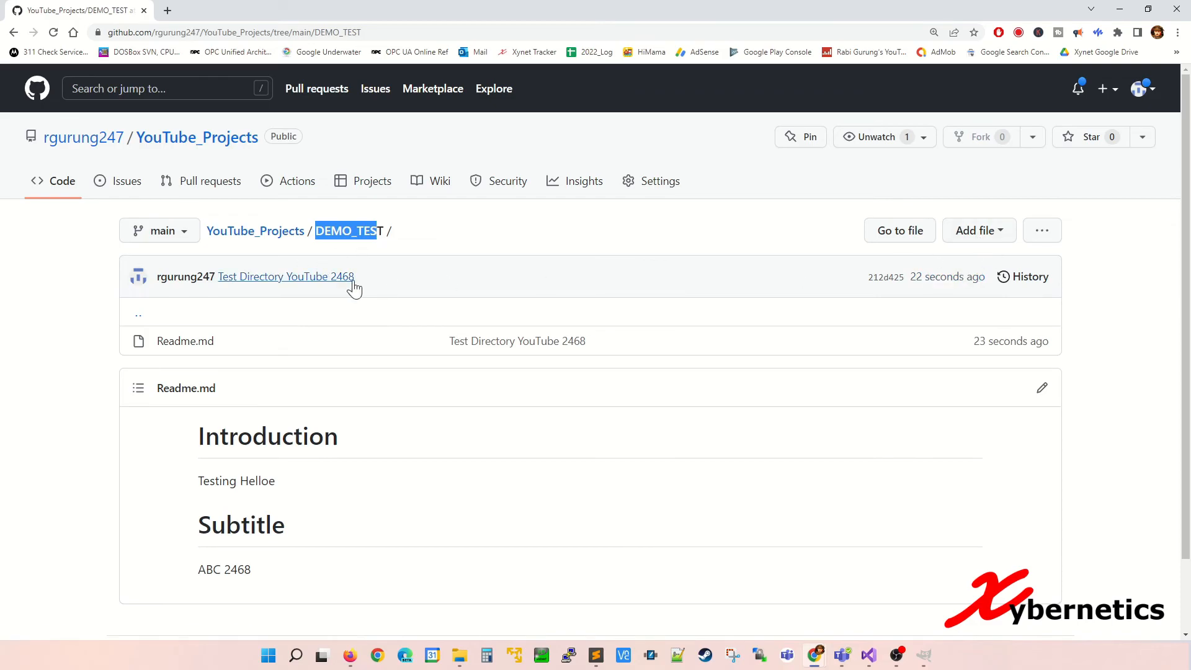
{"action": "left_click", "coordinate": [979, 231]}
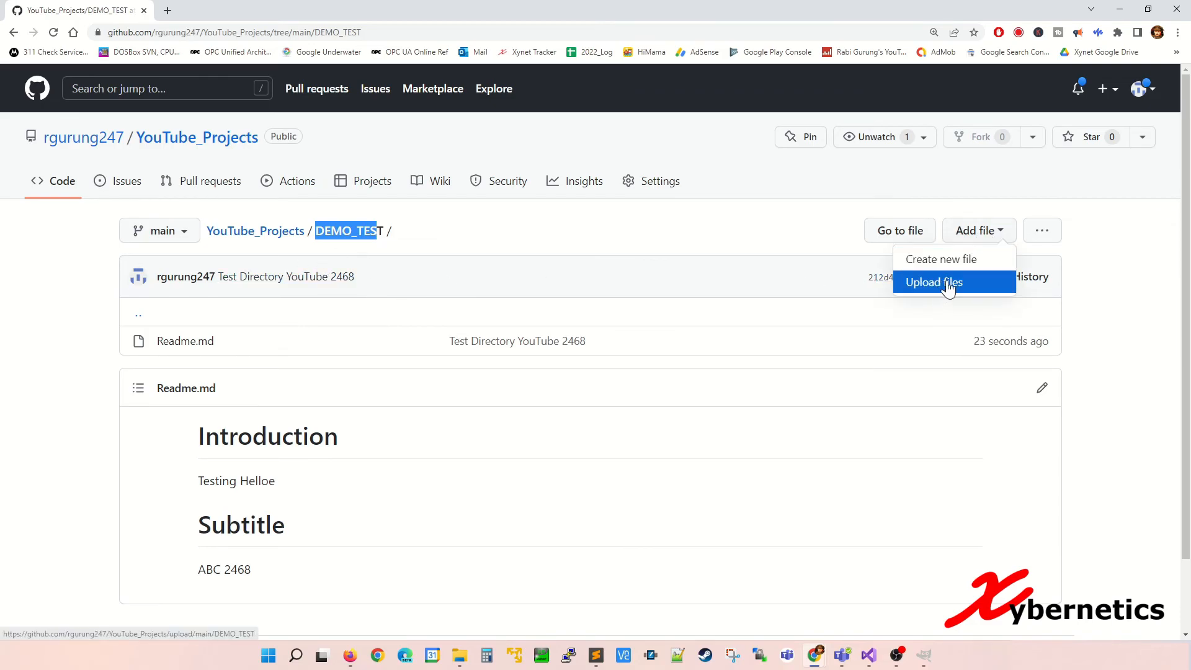
{"action": "mouse_move", "coordinate": [942, 260]}
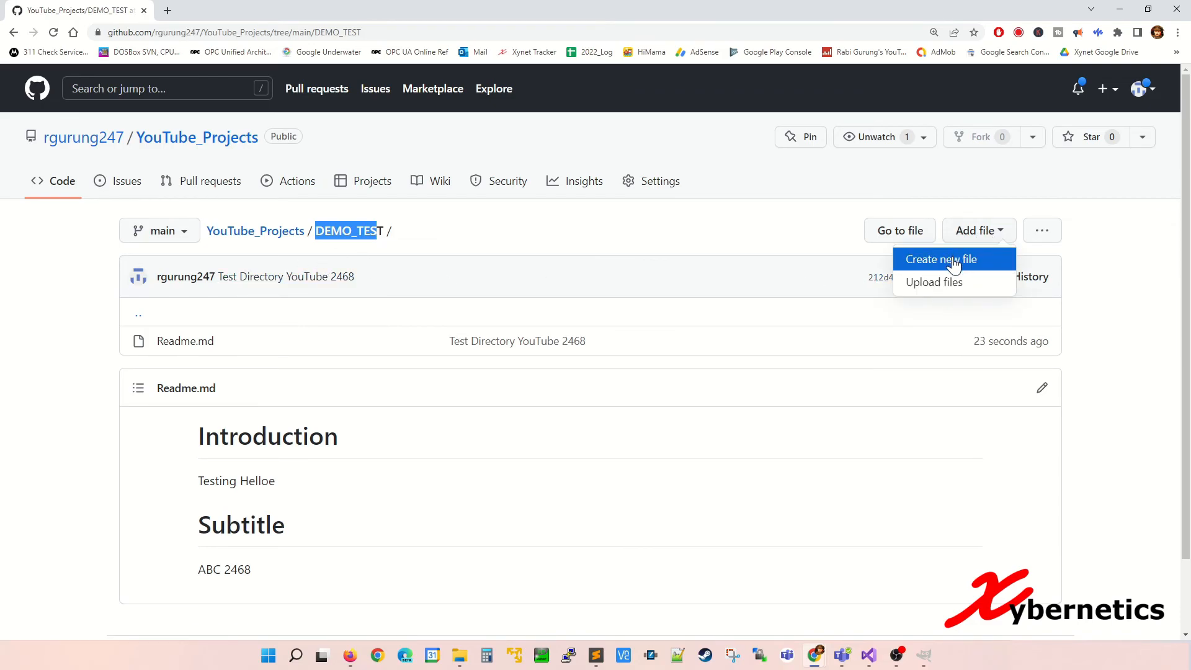